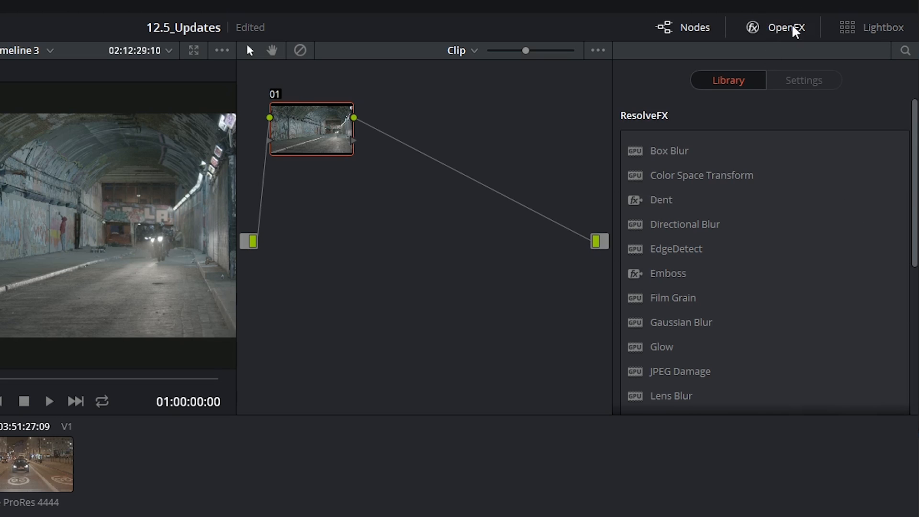
mouse_move(788, 27)
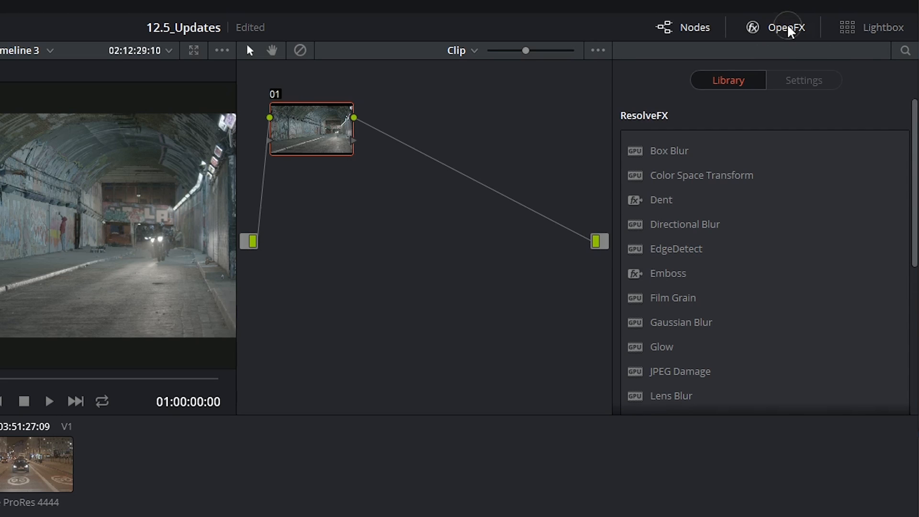
Step: Search the OpenFX library for 'blur' and apply Box Blur to node 01
scroll("down", 3)
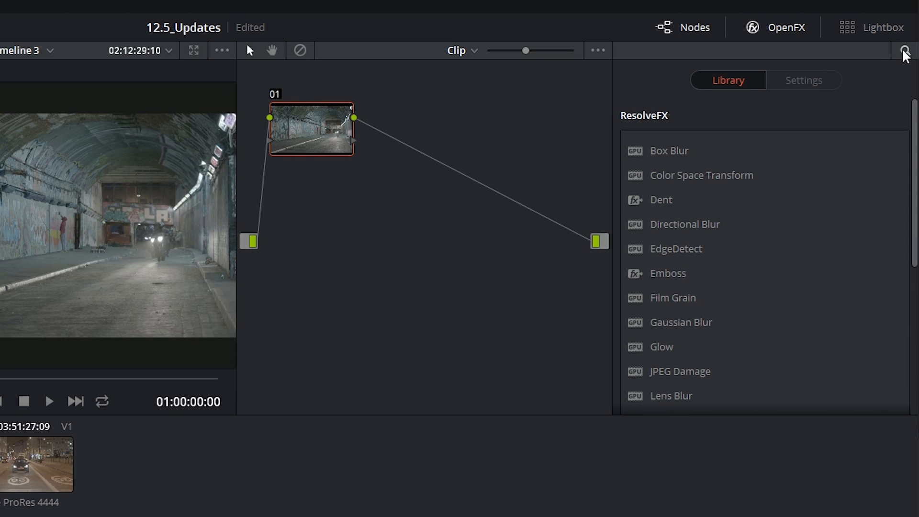
type("blur")
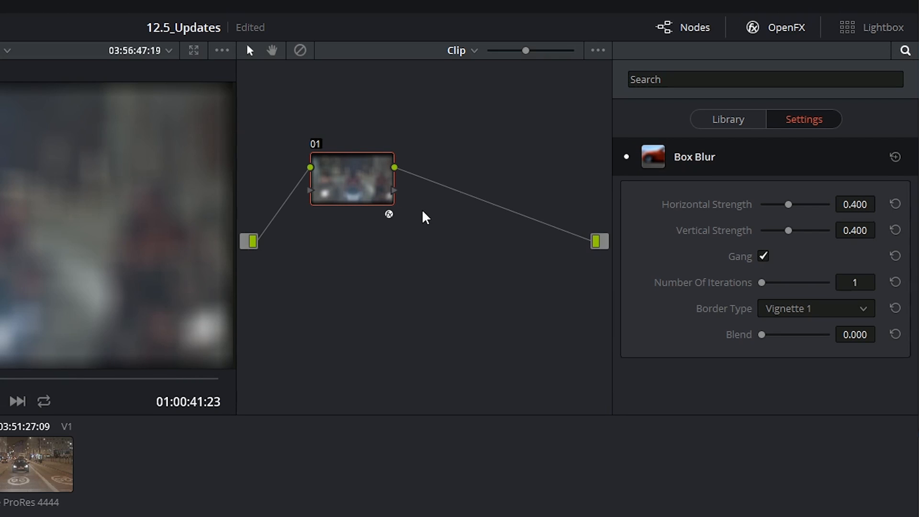
mouse_move(424, 212)
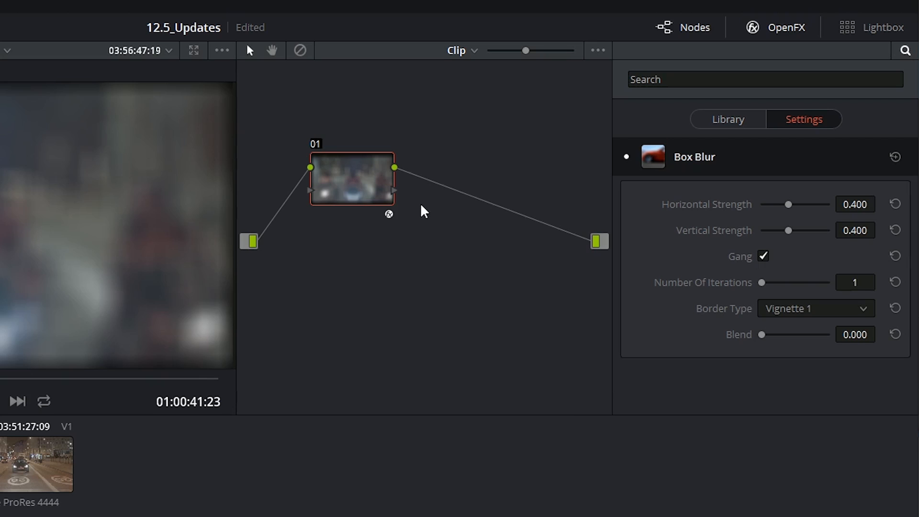
Step: Add serial node 02 with Alt+S, try a distortion effect on it, then delete it
key("alt+s")
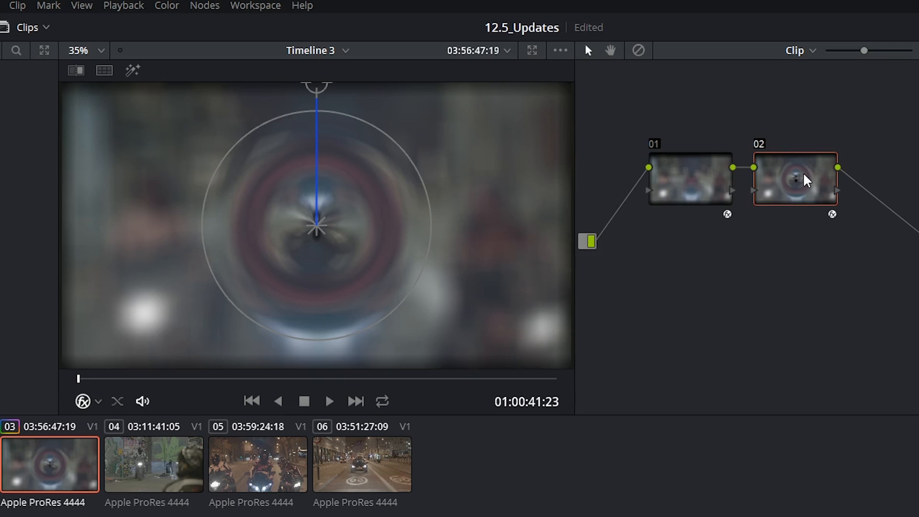
mouse_move(135, 15)
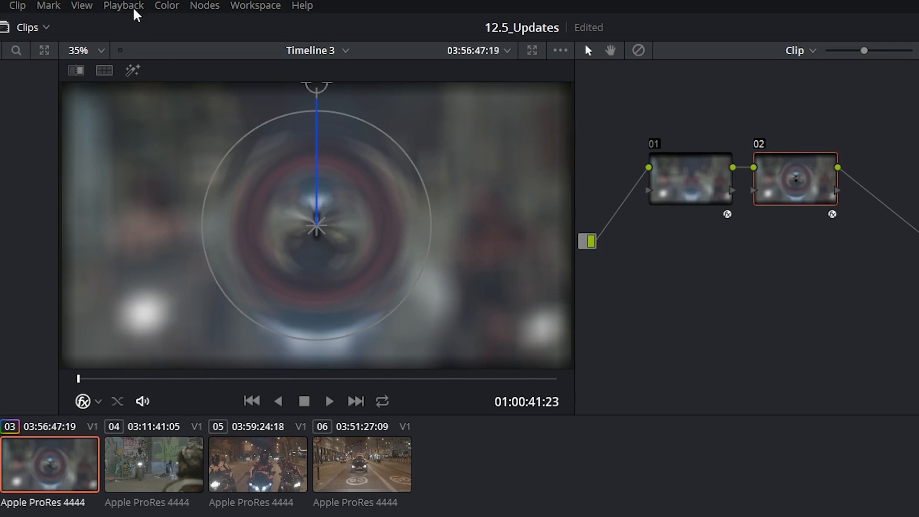
left_click(123, 6)
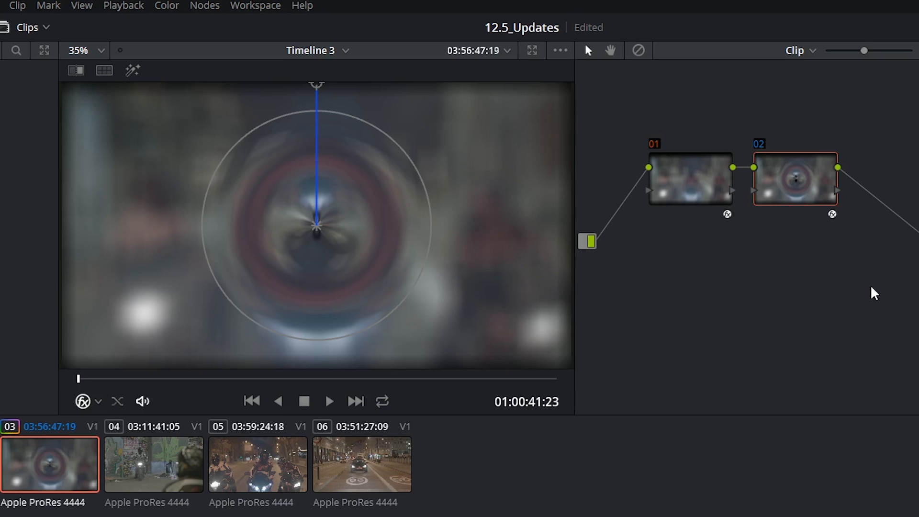
key("backspace")
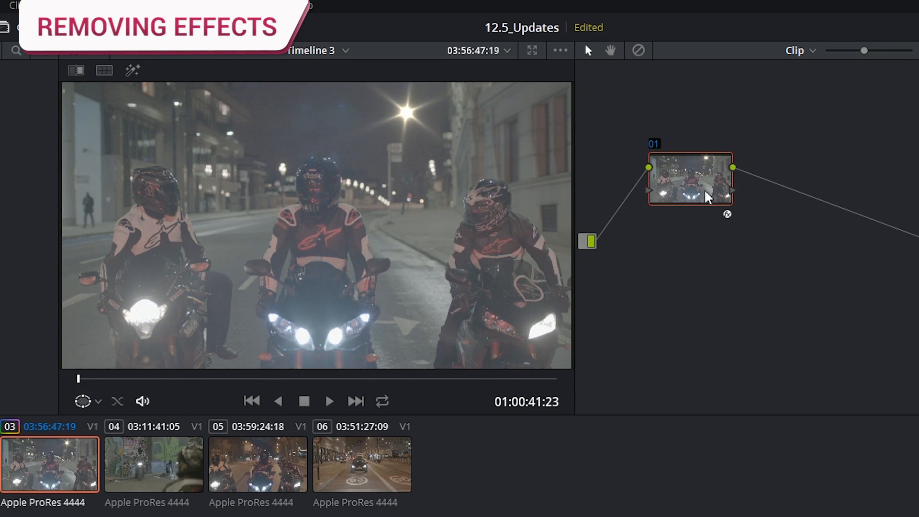
Step: Remove the OFX plugin from node 01 through its right-click menu, then delete the node
right_click(690, 178)
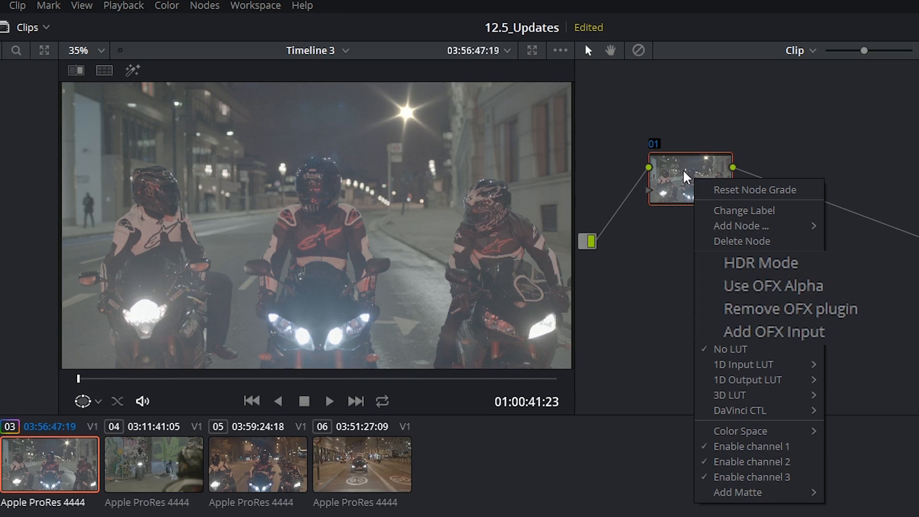
mouse_move(790, 309)
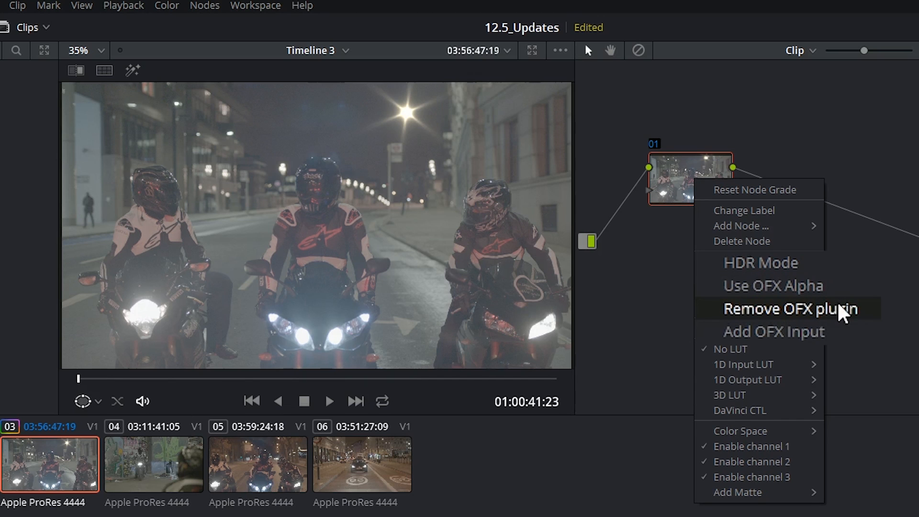
left_click(790, 308)
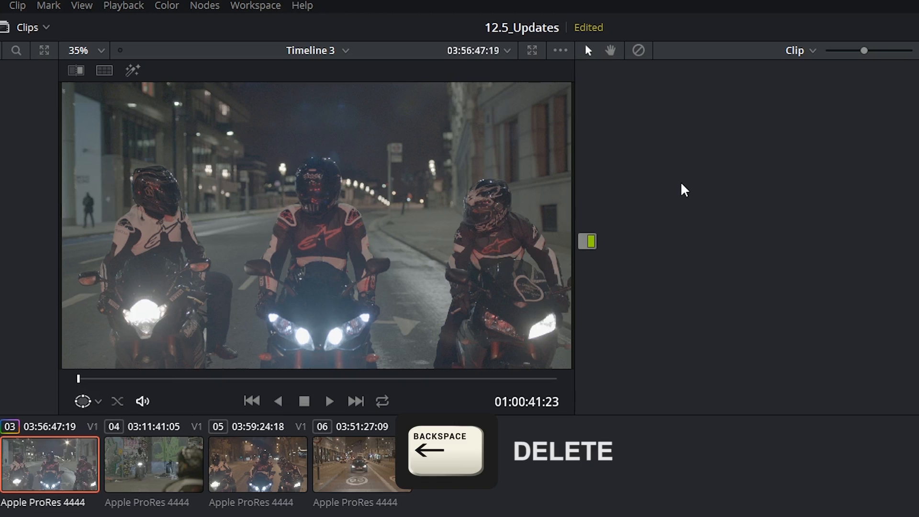
key("alt+s")
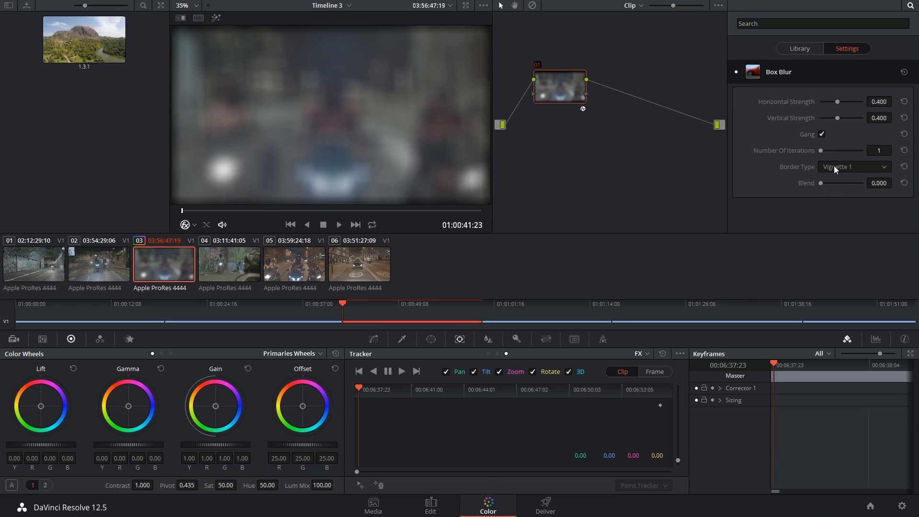
Step: Apply Lens Blur to node 01 with a Triangle iris shape, toggling it to compare
left_click(487, 339)
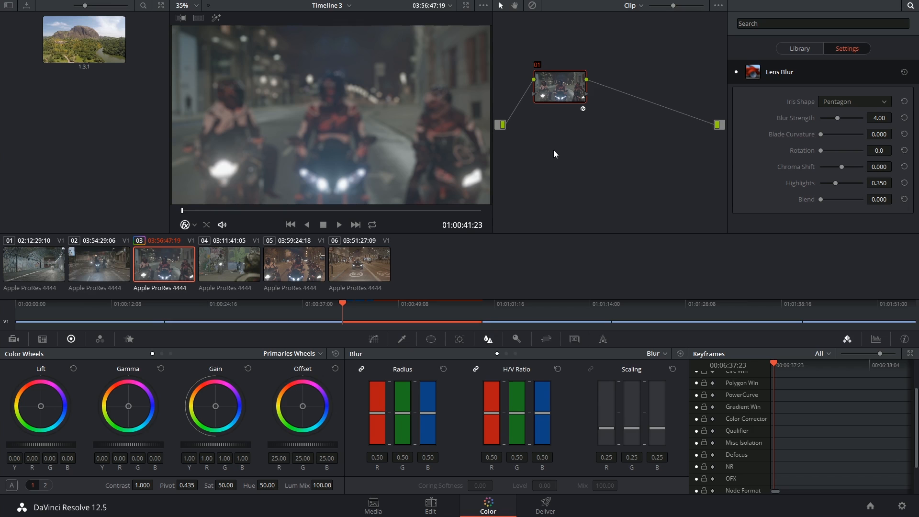
mouse_move(345, 167)
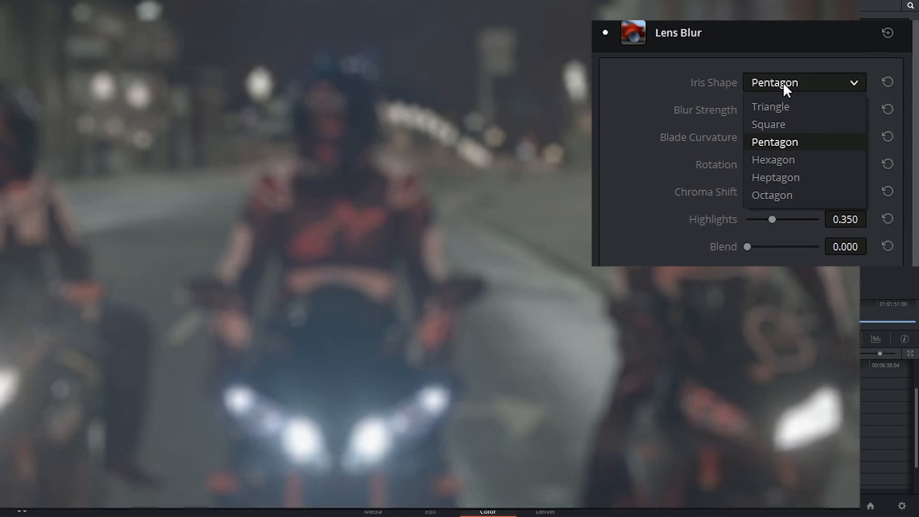
left_click(770, 106)
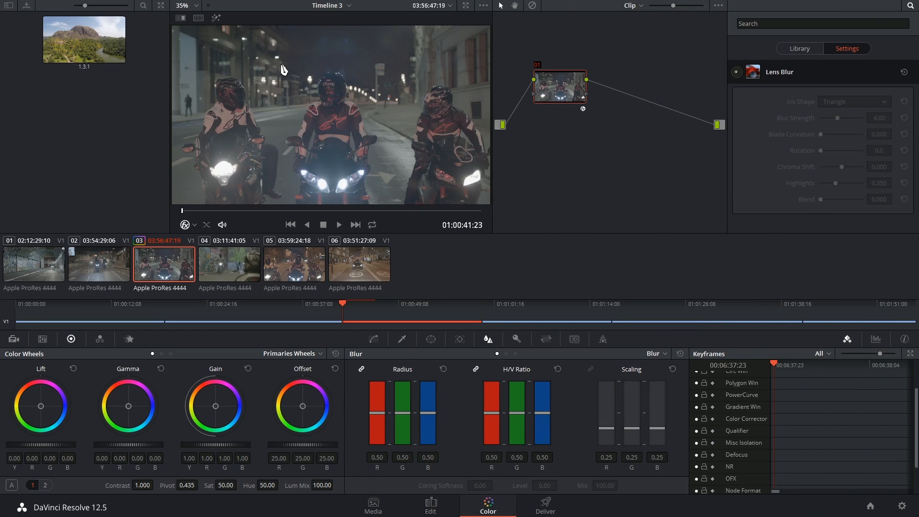
left_click(737, 72)
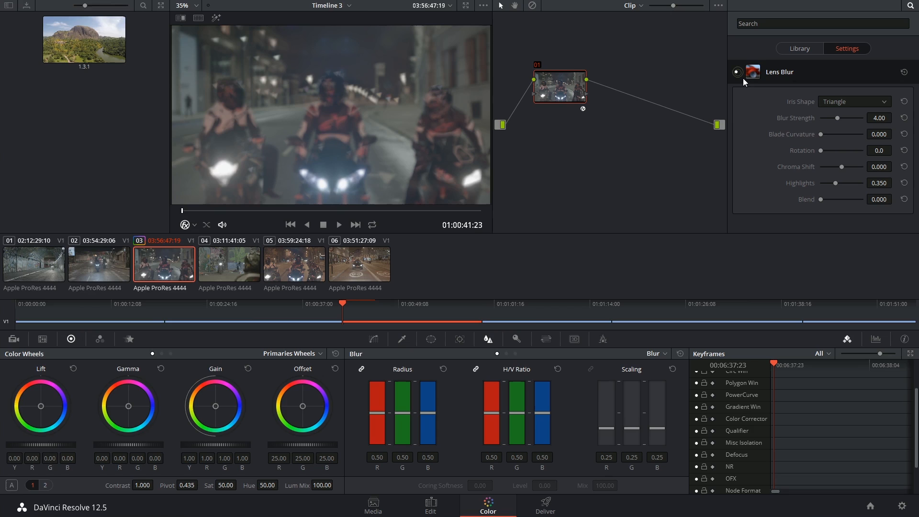
left_click(798, 48)
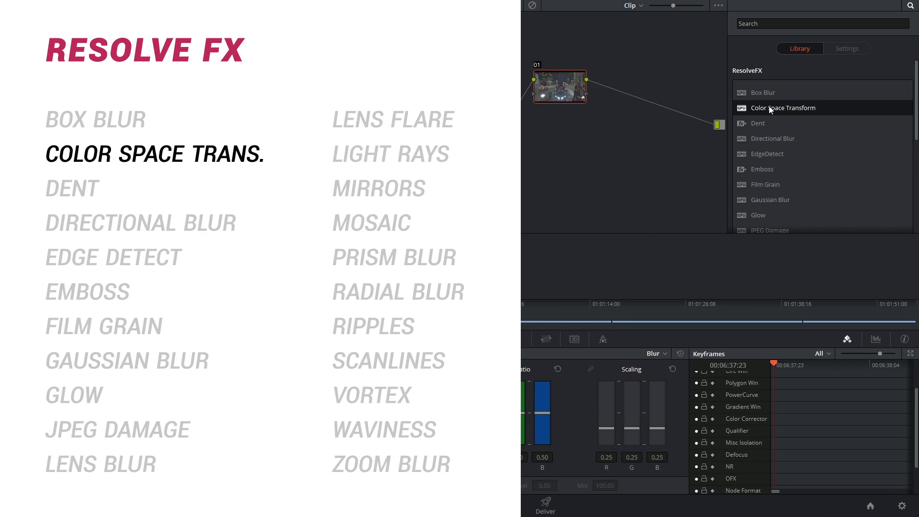
mouse_move(764, 111)
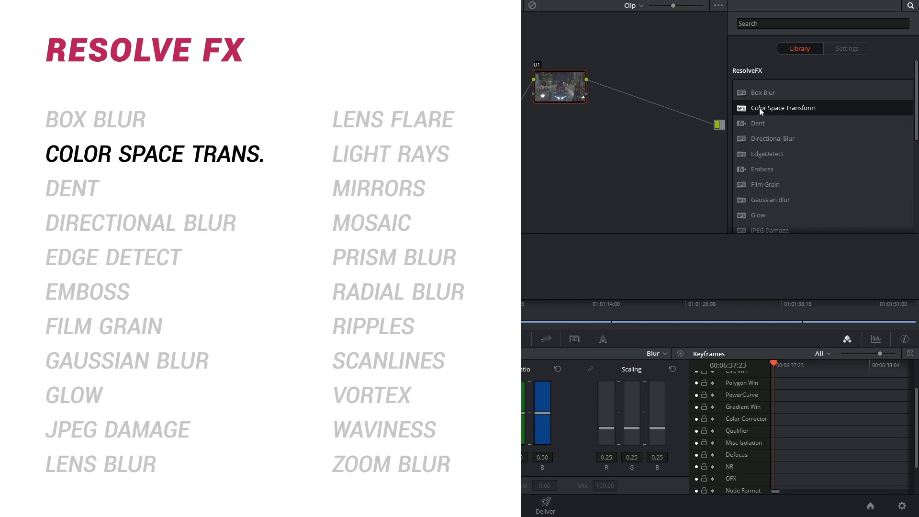
Step: Apply Color Space Transform to node 01 and browse the Output Color Space options
left_click(846, 48)
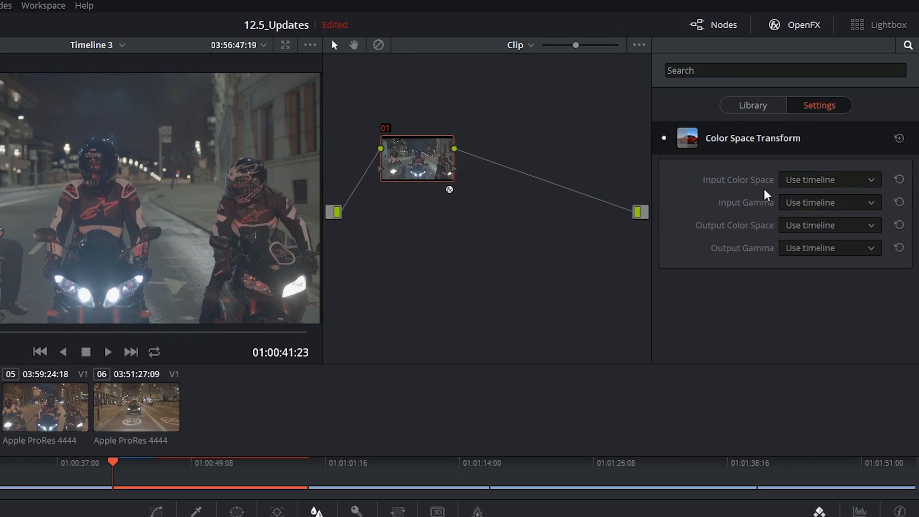
mouse_move(756, 242)
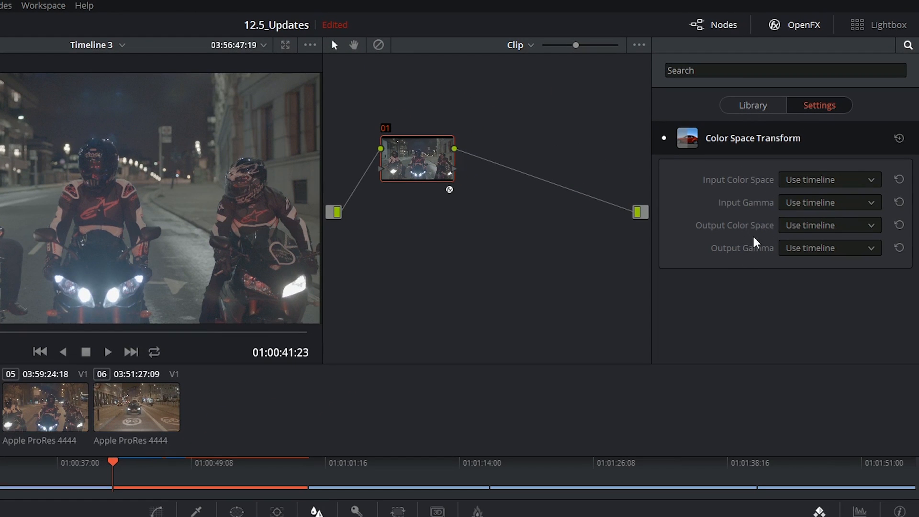
mouse_move(755, 242)
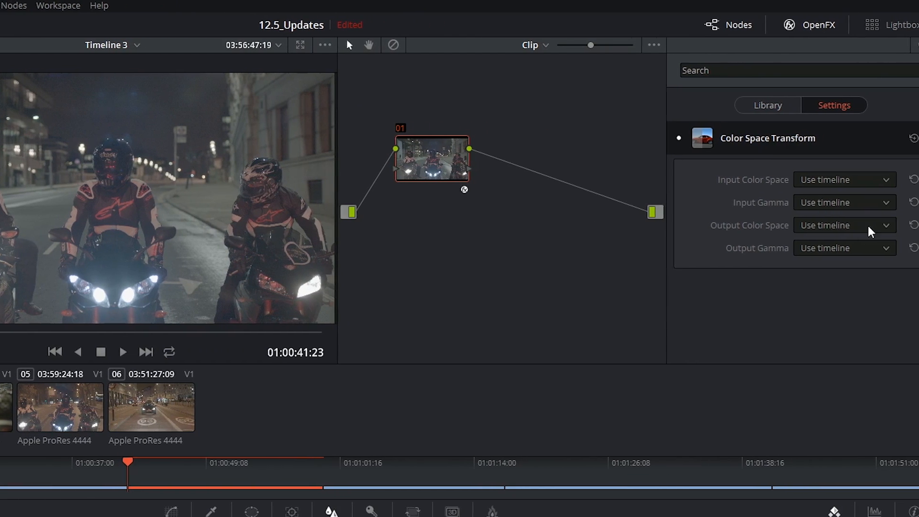
left_click(844, 225)
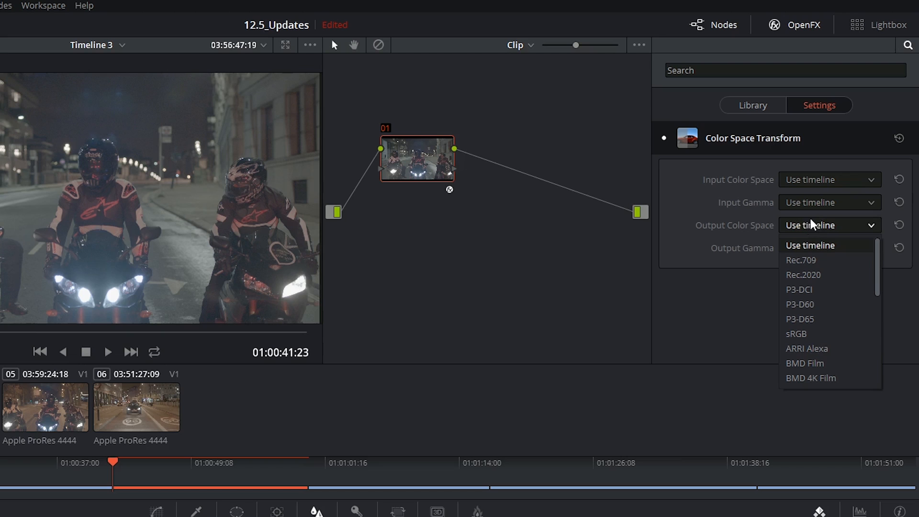
left_click(801, 260)
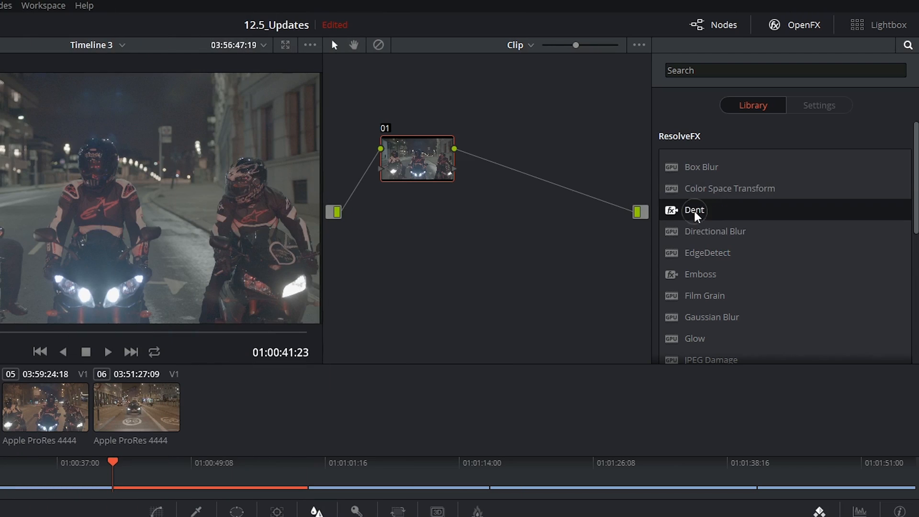
Step: Try Dent and Mirrors, then apply EdgeDetect with Mode set to Grayscale Edges
double_click(694, 209)
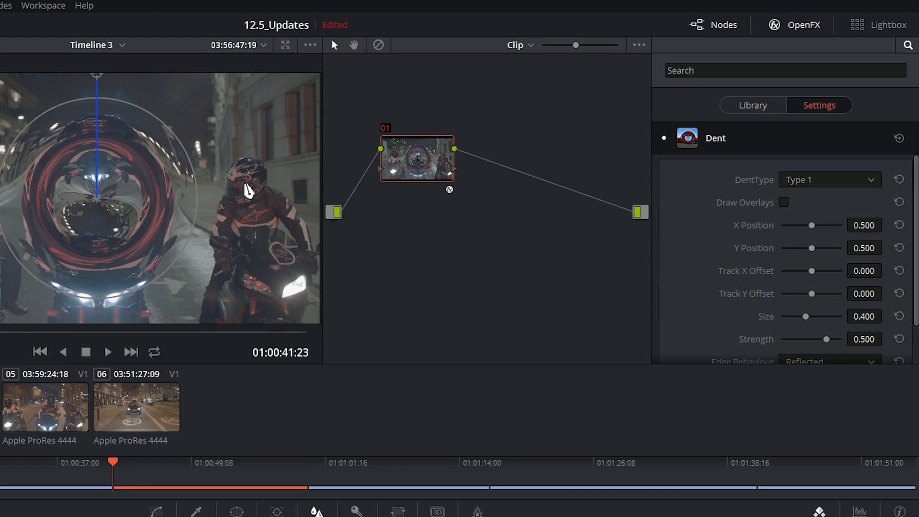
mouse_move(243, 135)
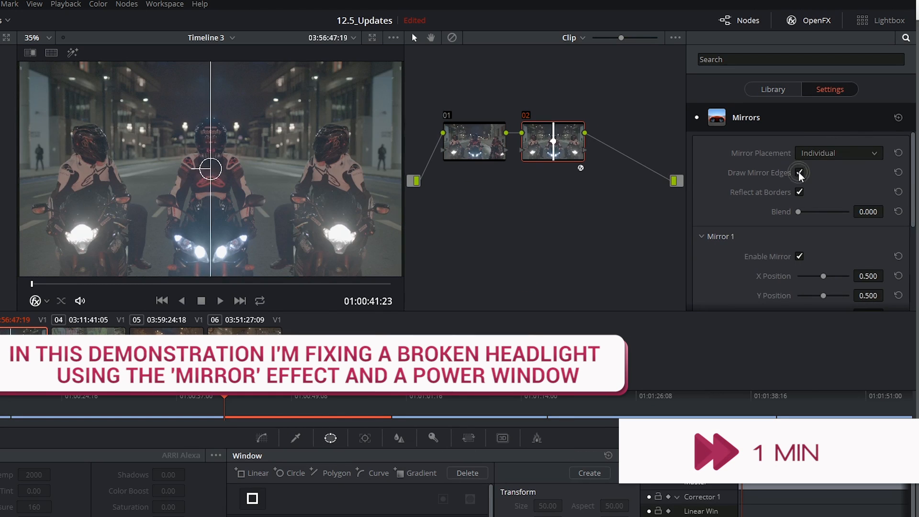
left_click(798, 172)
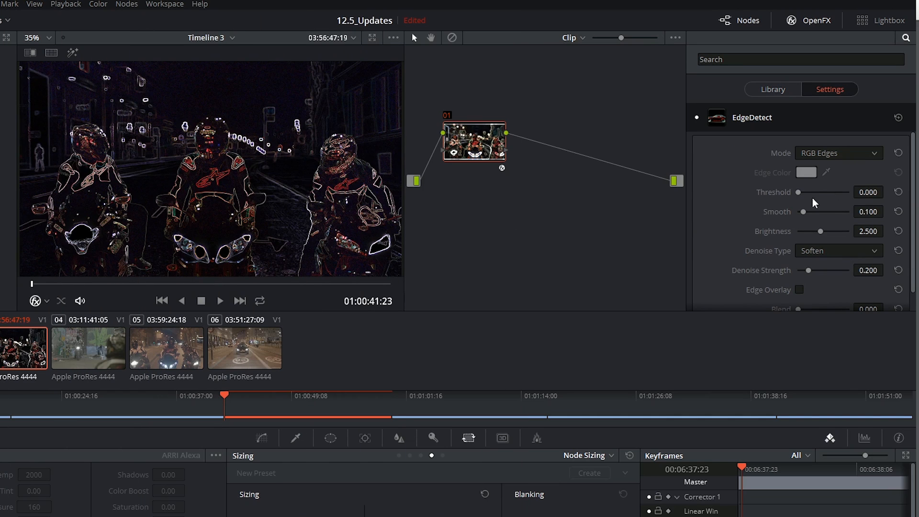
left_click(837, 153)
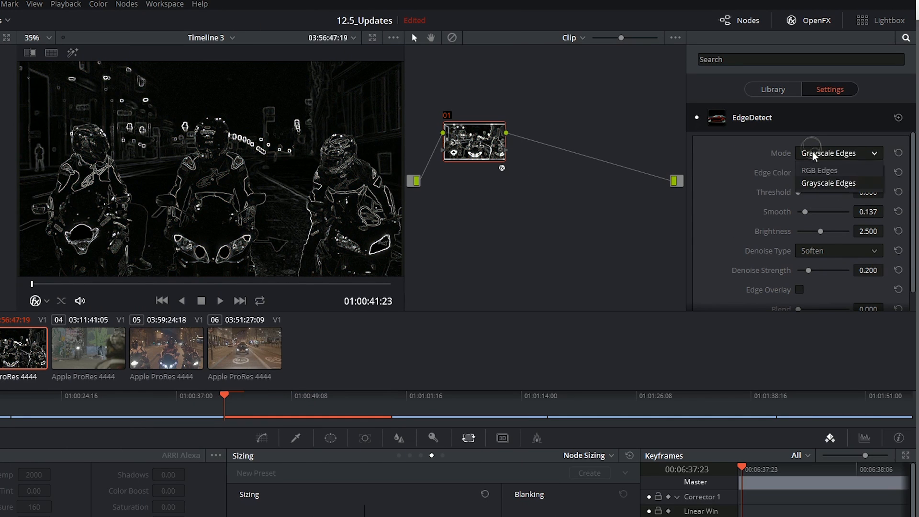
left_click(772, 88)
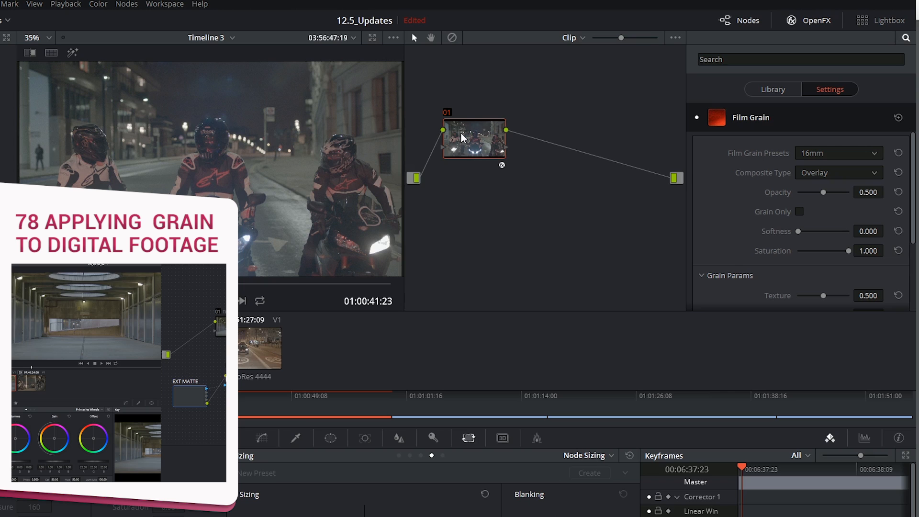
Step: Apply JPEG Damage and raise Quality to 34.8 and Resolution to 10.89
left_click(837, 153)
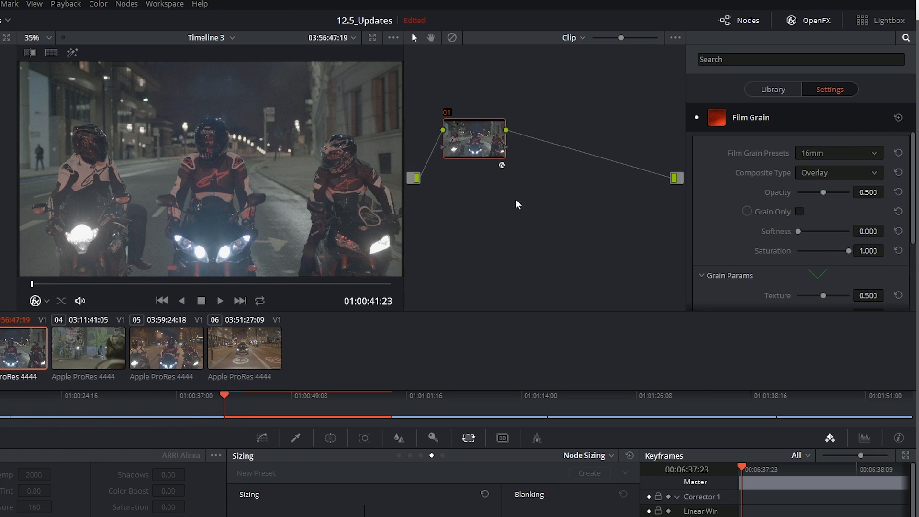
left_click(772, 88)
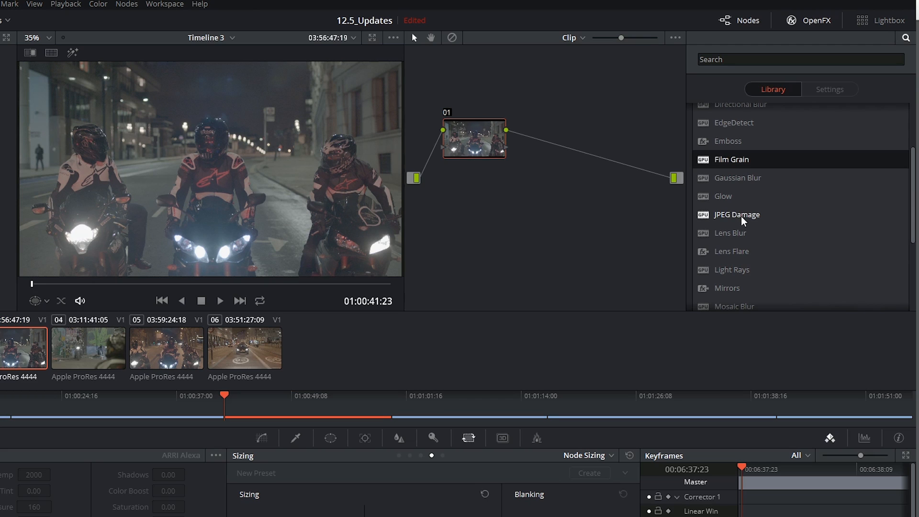
mouse_move(739, 221)
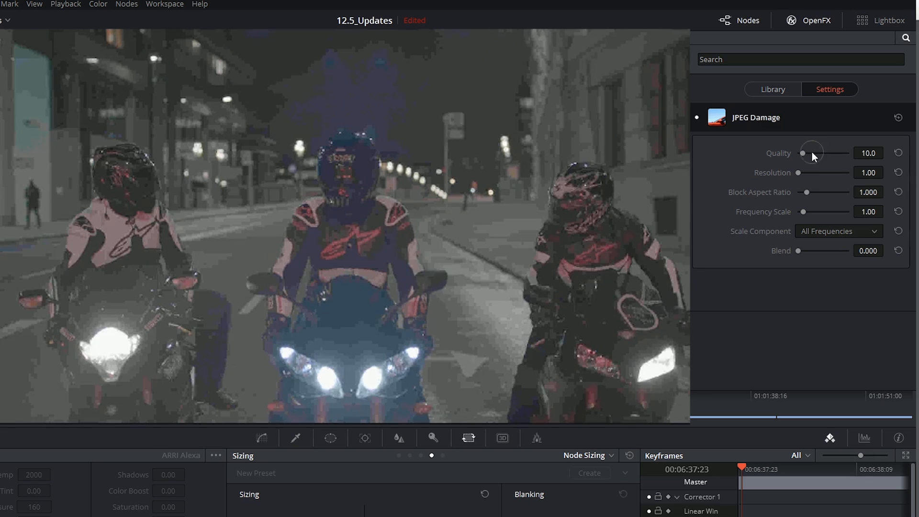
left_click_drag(812, 153, 821, 153)
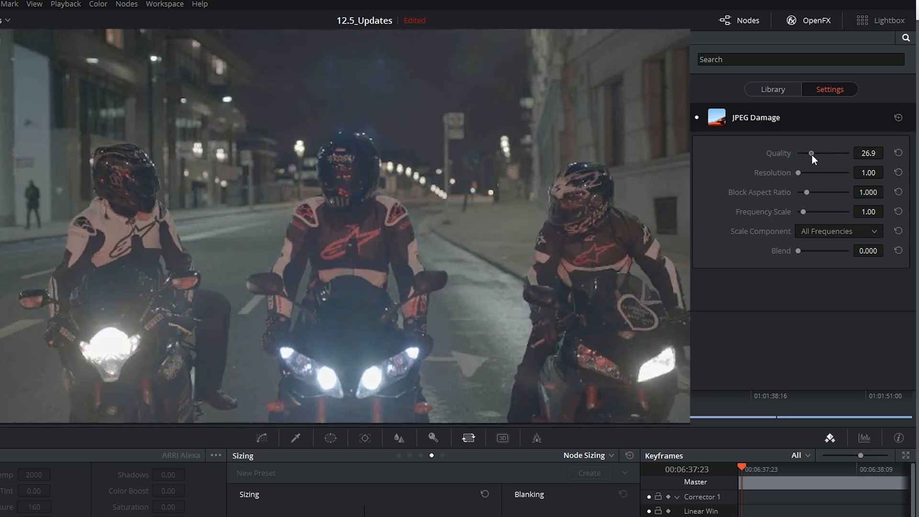
left_click_drag(807, 172, 815, 172)
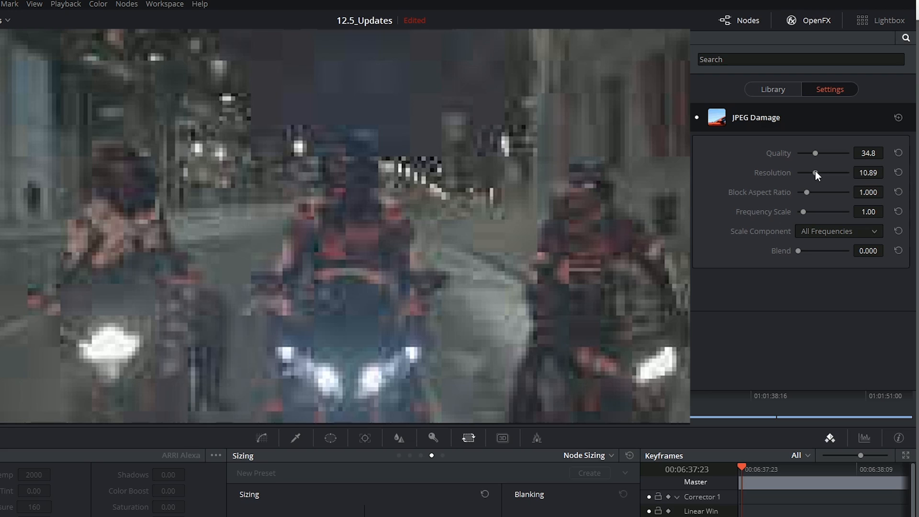
mouse_move(794, 184)
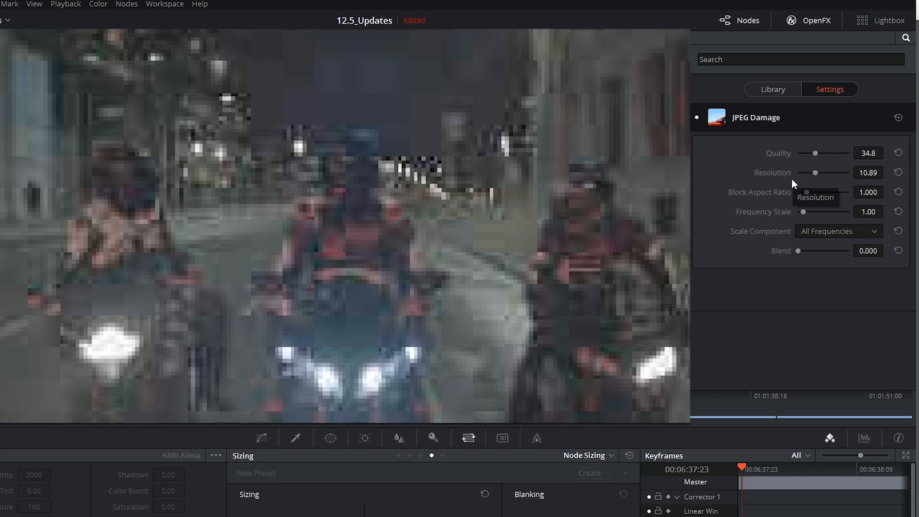
mouse_move(838, 198)
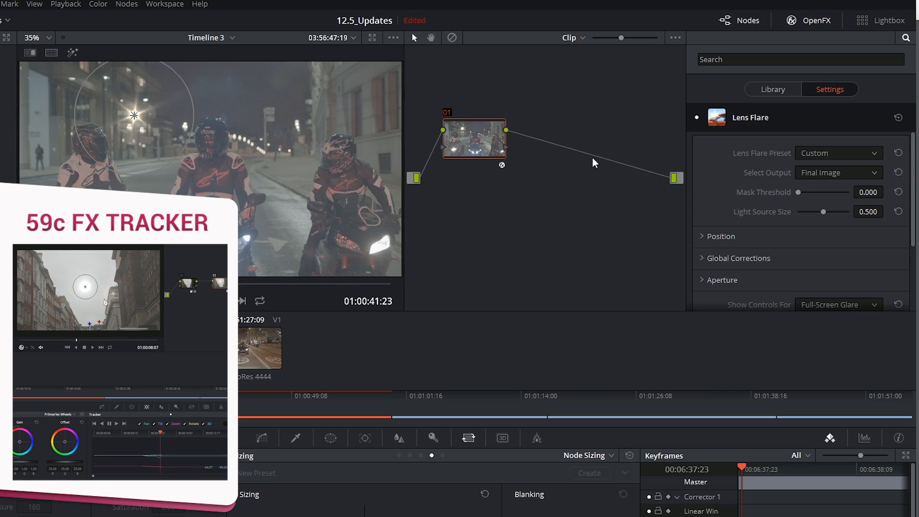
Step: Try a Lens Flare preset, then apply Glow with Shine Threshold 0.488 and compare
left_click(838, 153)
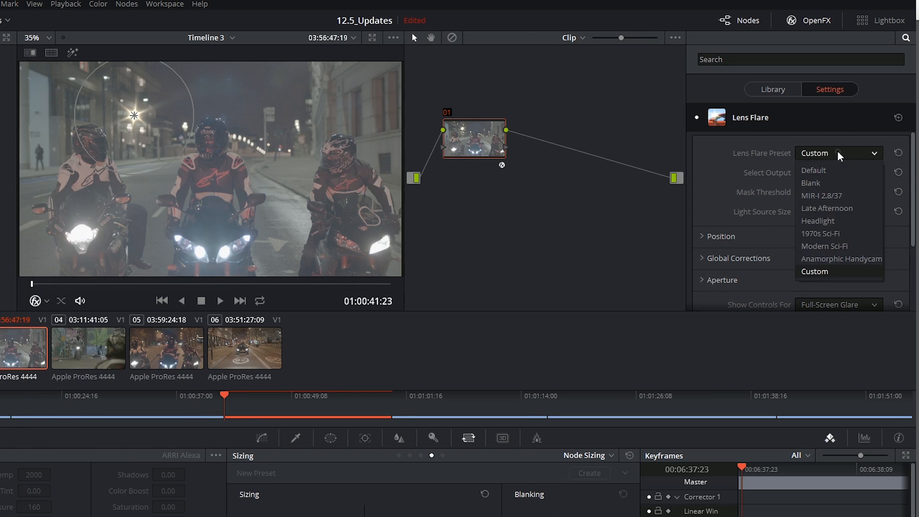
left_click(773, 89)
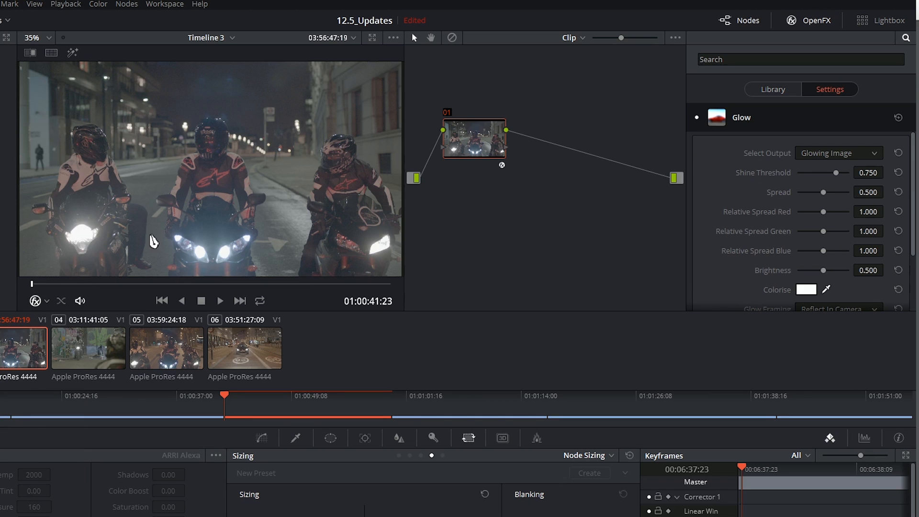
mouse_move(217, 279)
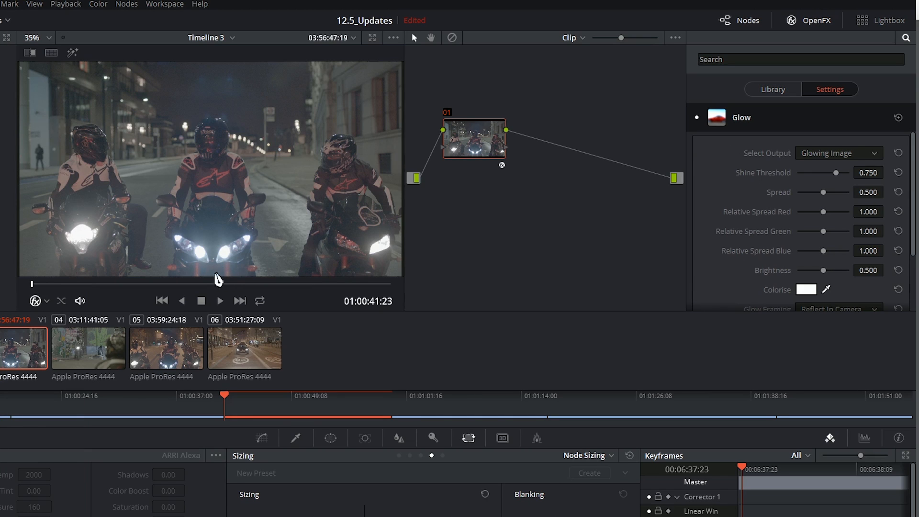
left_click_drag(835, 172, 851, 172)
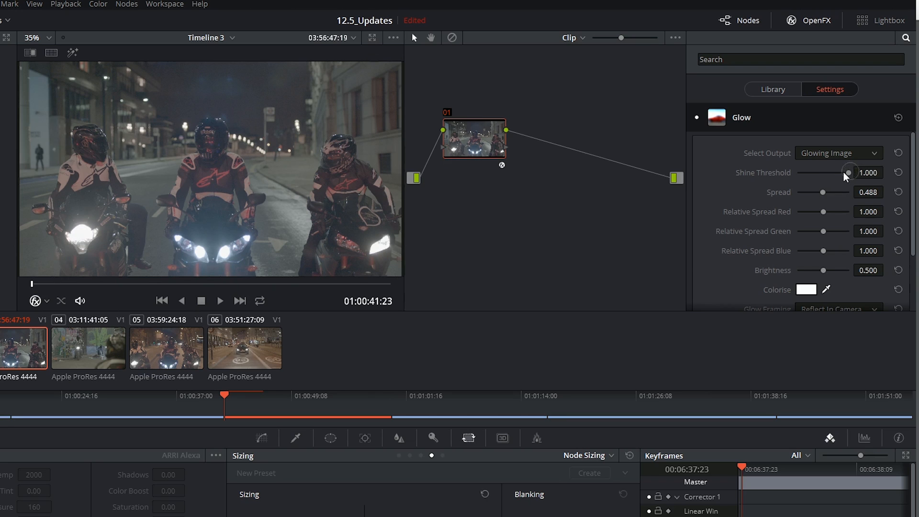
left_click_drag(849, 172, 823, 172)
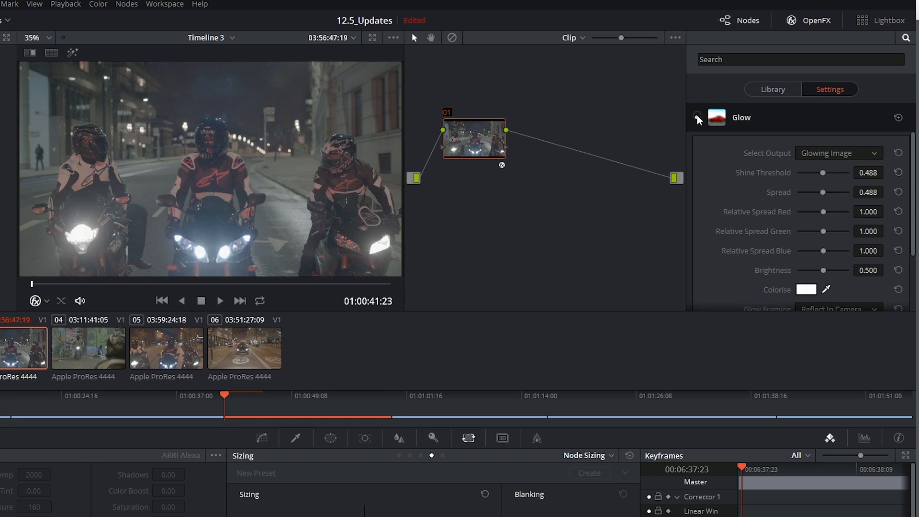
left_click(772, 89)
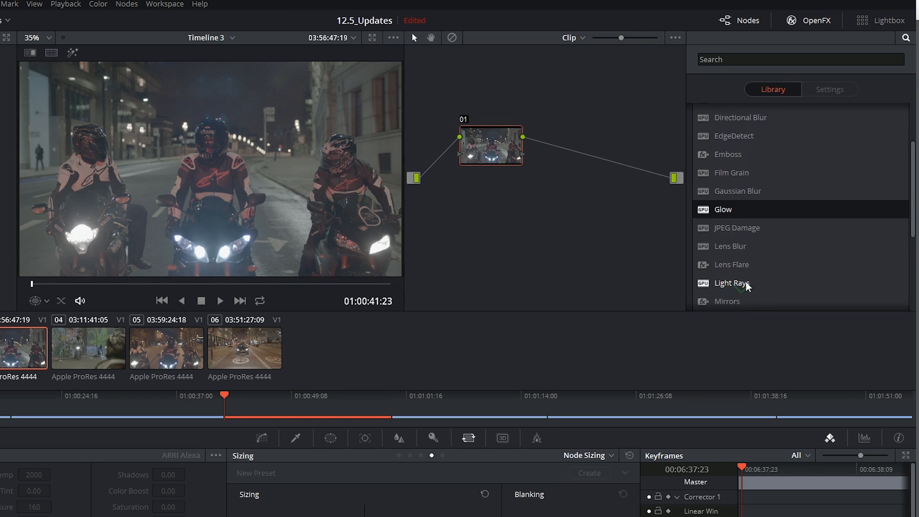